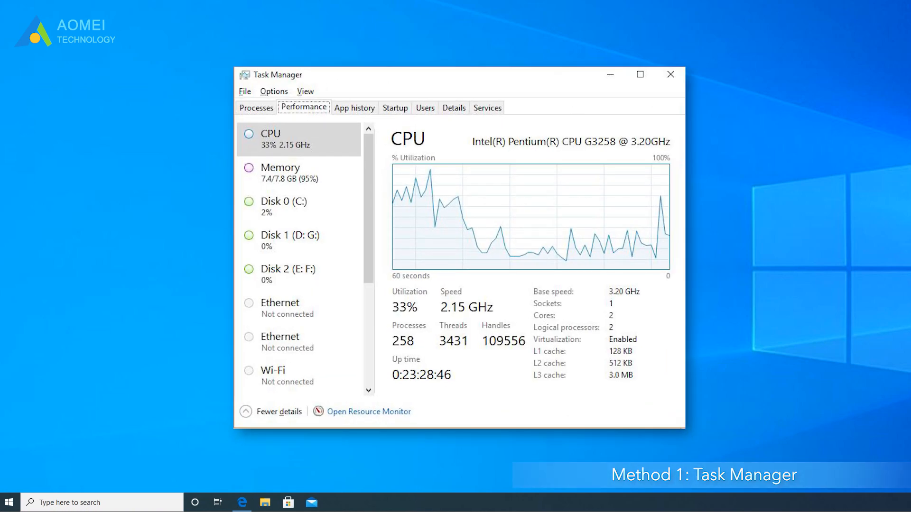
# Close Task Manager after reviewing CPU performance at 33% utilization
pyautogui.click(670, 75)
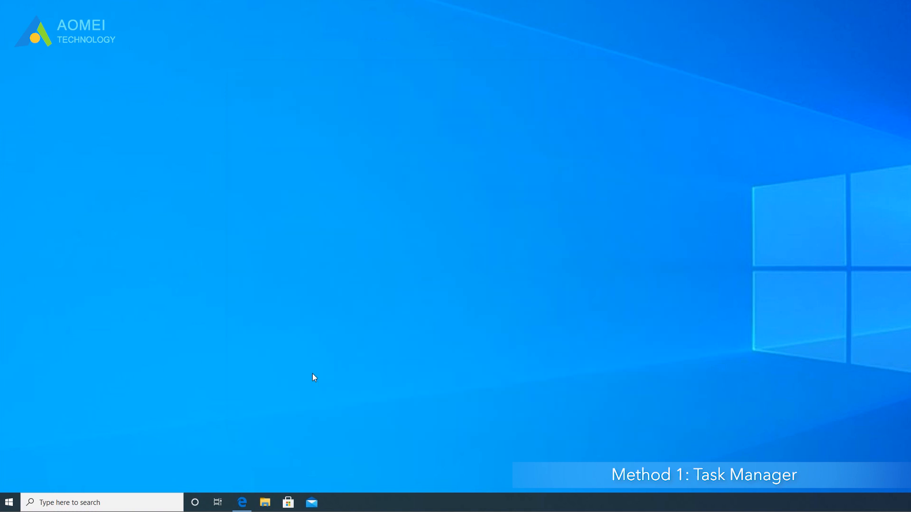
# Reopen Task Manager from the taskbar context menu
pyautogui.rightClick(147, 502)
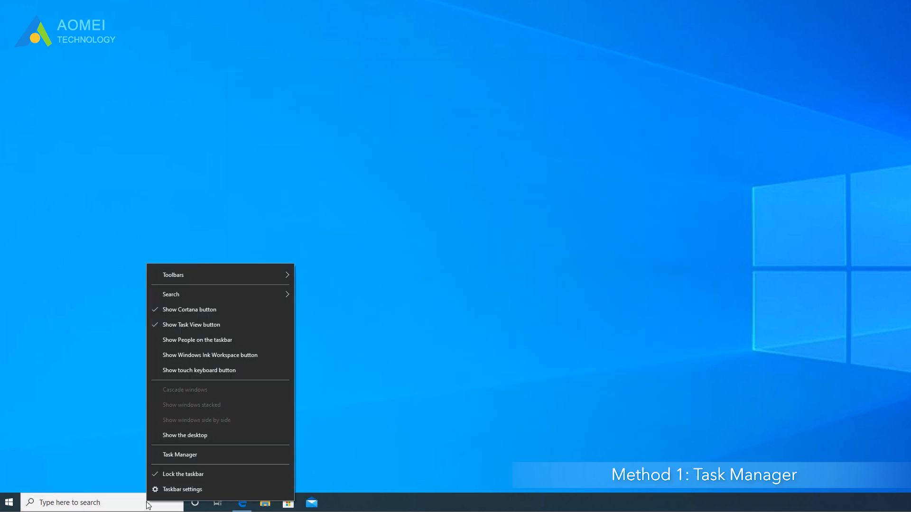
pyautogui.click(180, 455)
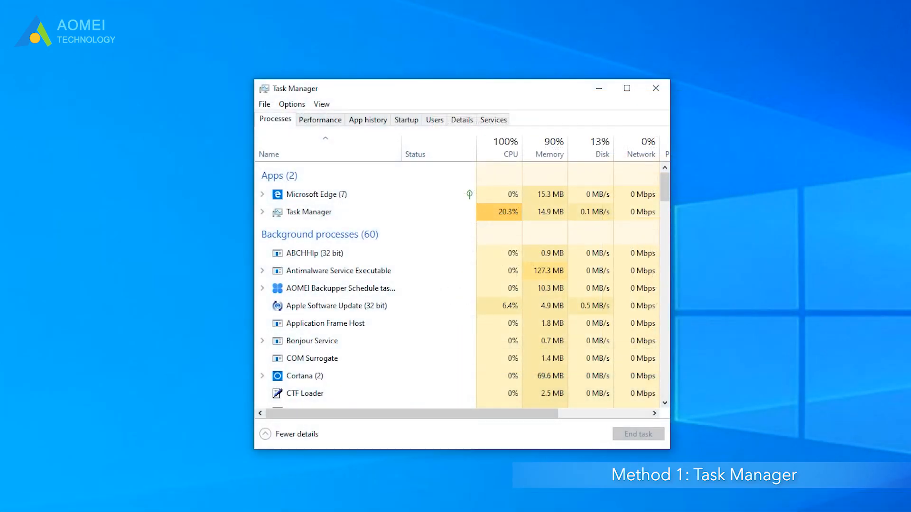
pyautogui.moveTo(226, 182)
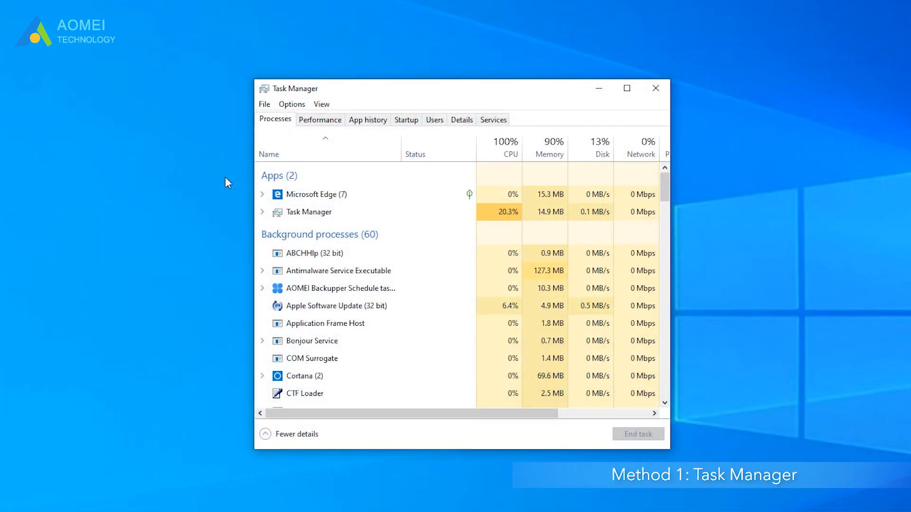
# Show the Performance view and select Disk 0 (G: C:)
pyautogui.click(319, 119)
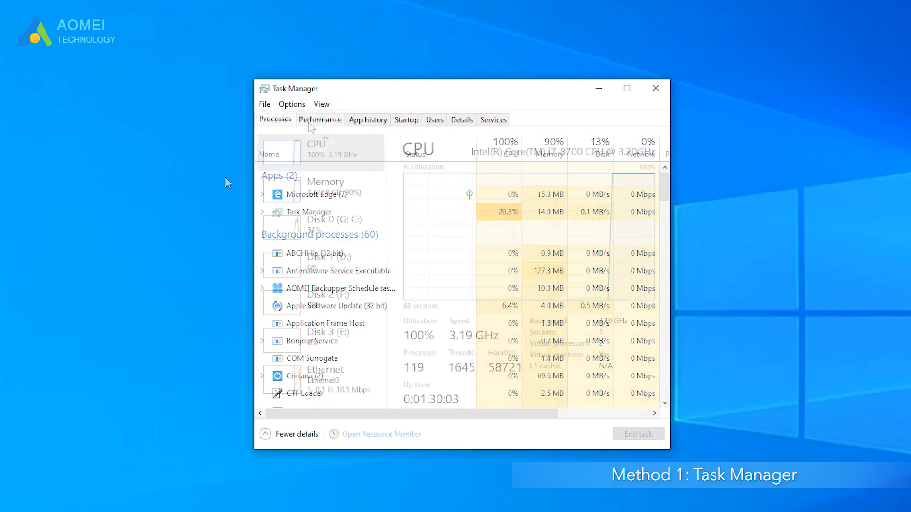
pyautogui.click(320, 119)
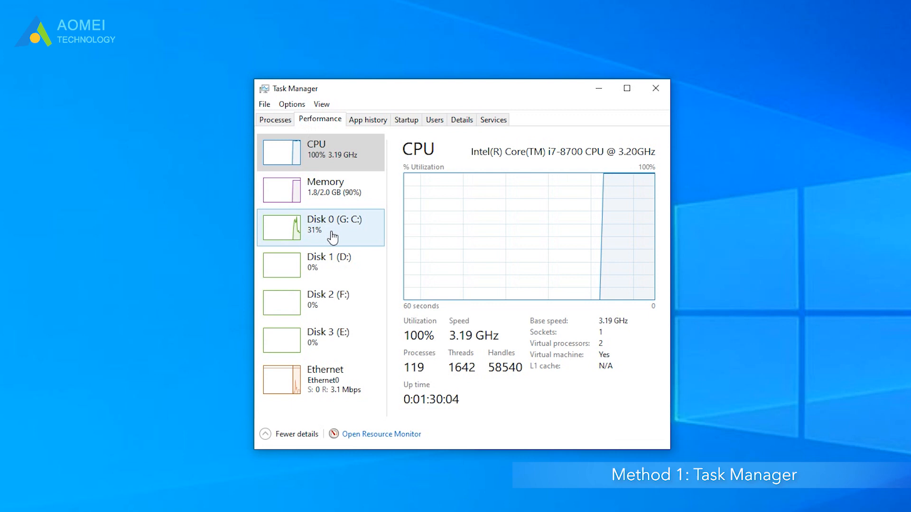
pyautogui.click(333, 228)
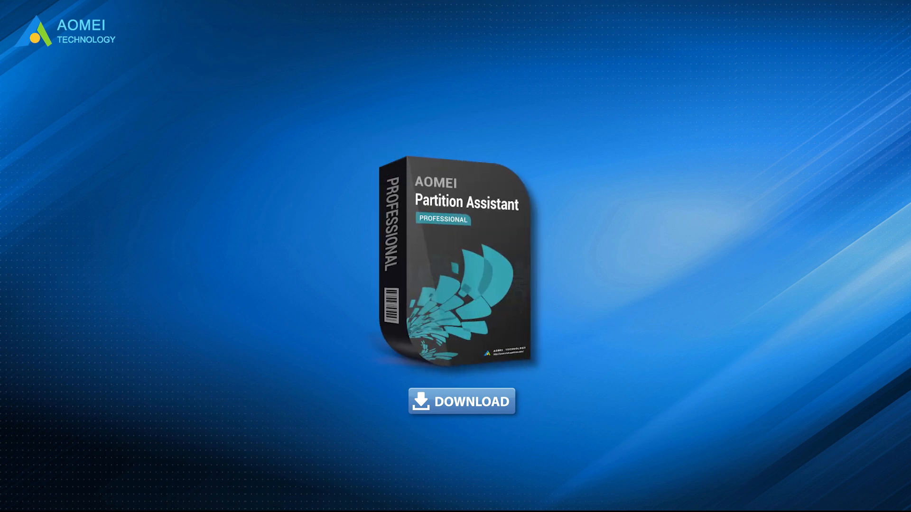
# Launch AOMEI Partition Assistant and bring up Disk Speed Test from Disk Operations
pyautogui.click(463, 401)
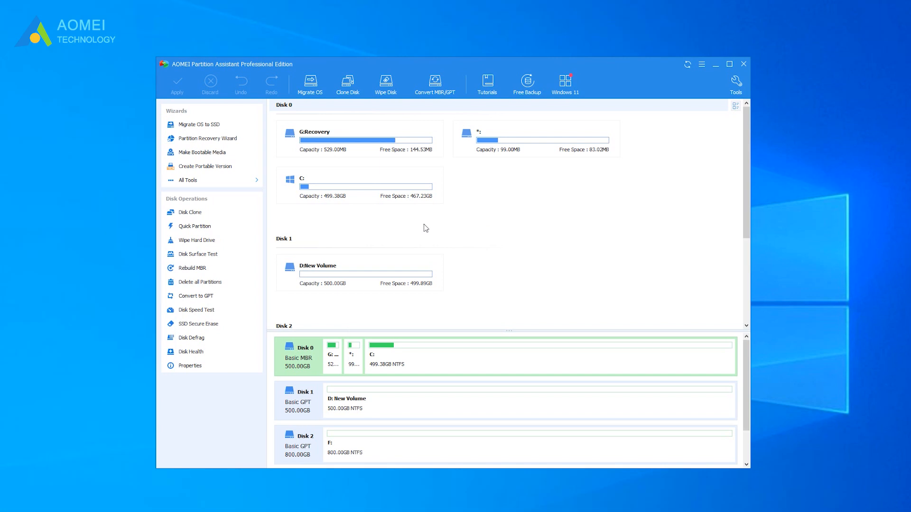
pyautogui.click(188, 180)
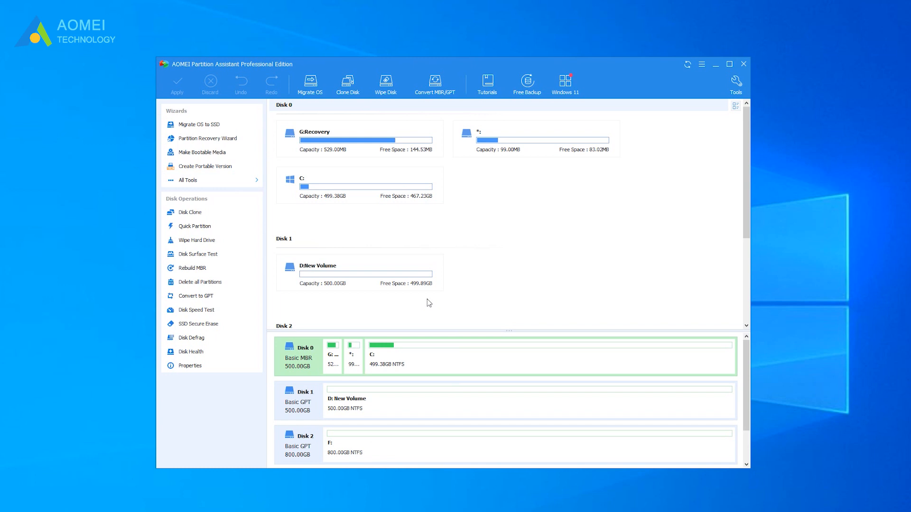
pyautogui.click(196, 310)
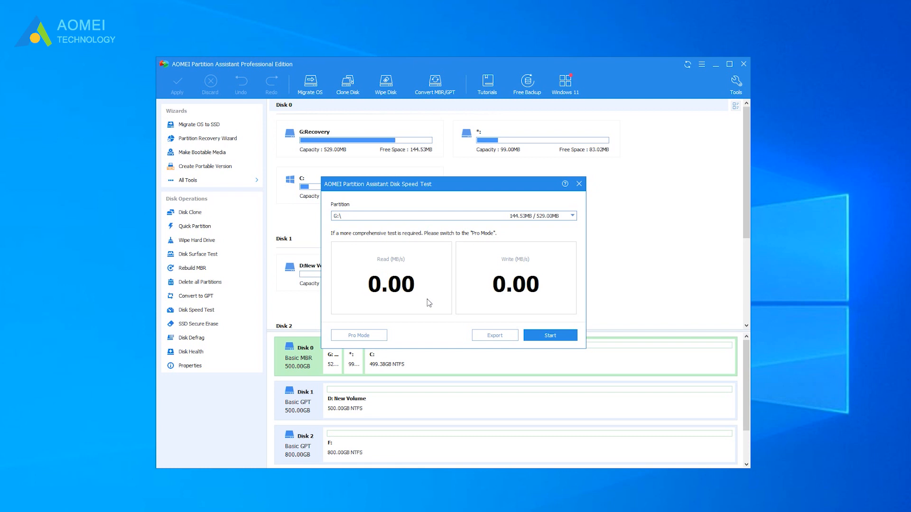
# Switch to Pro Mode and keep the first test sequential, reviewing block size
pyautogui.click(358, 335)
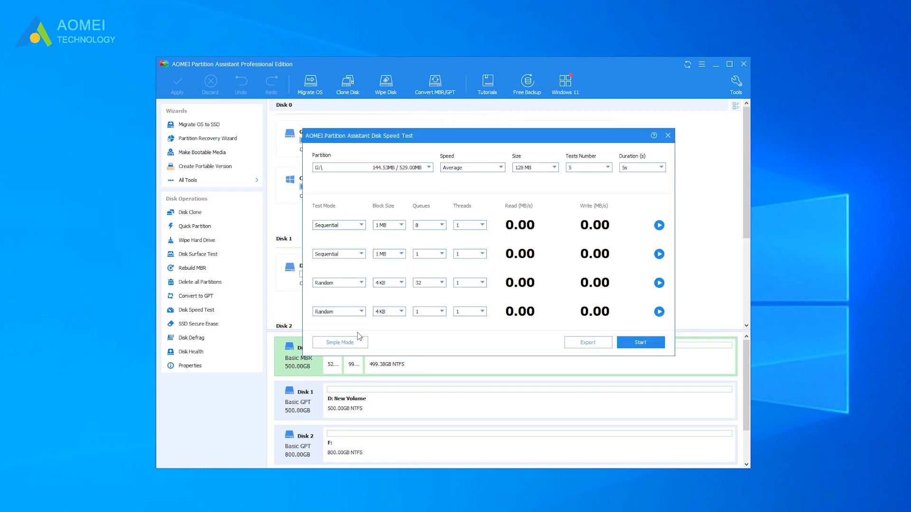
pyautogui.moveTo(414, 175)
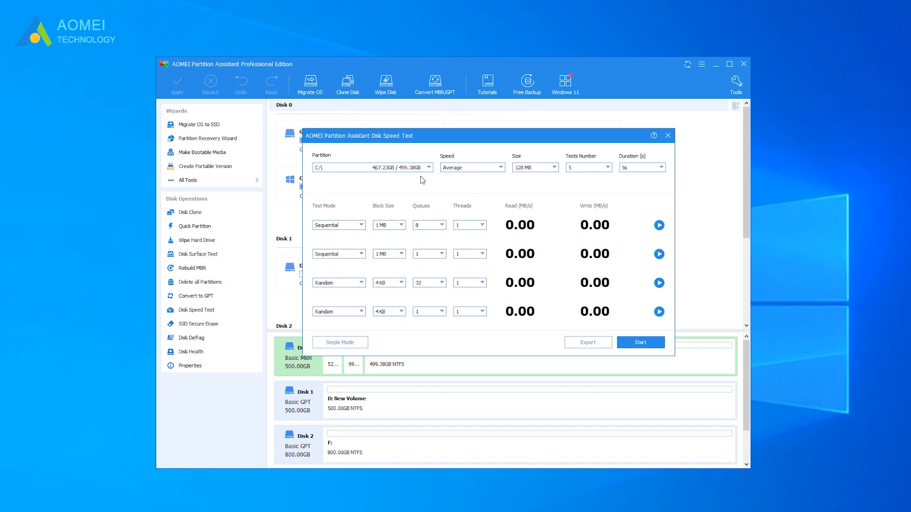
pyautogui.moveTo(399, 210)
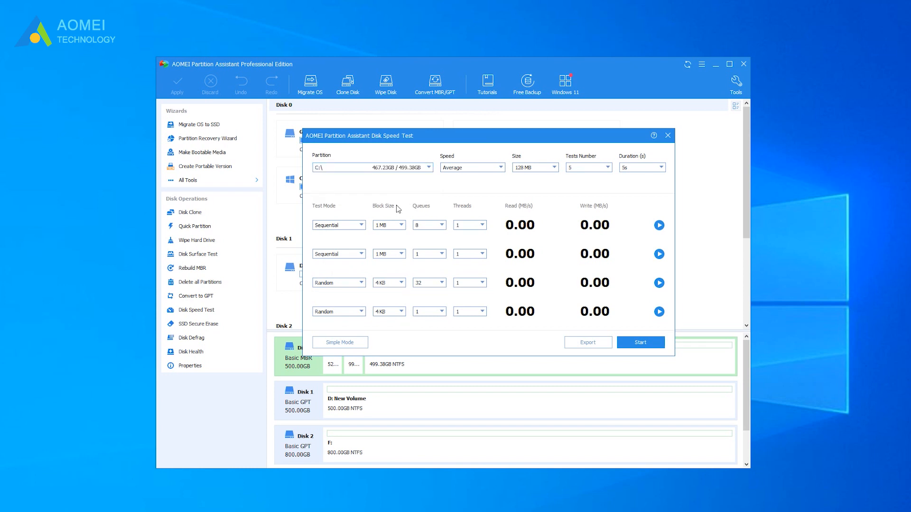
pyautogui.click(338, 225)
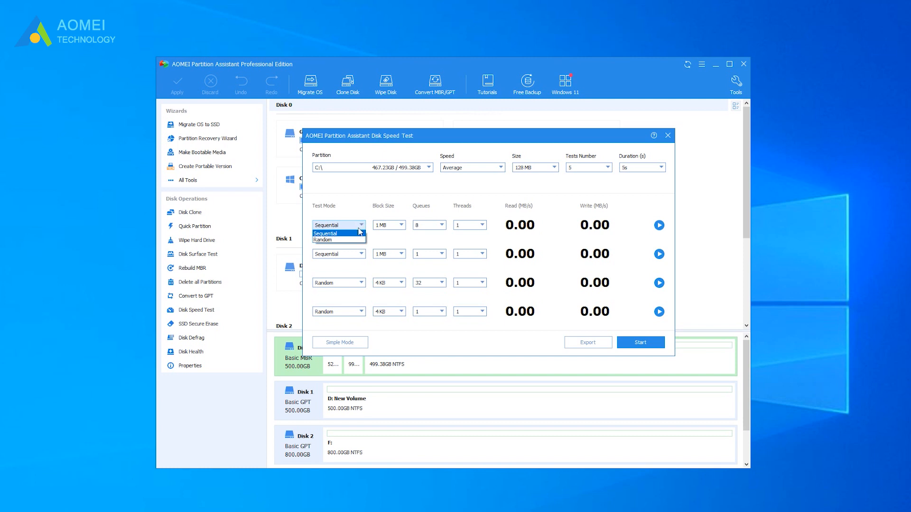
pyautogui.click(326, 233)
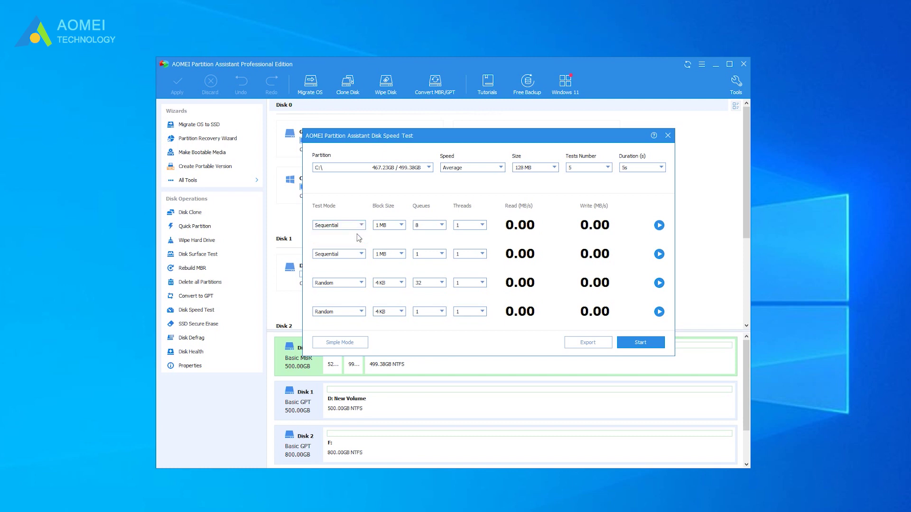
pyautogui.click(404, 225)
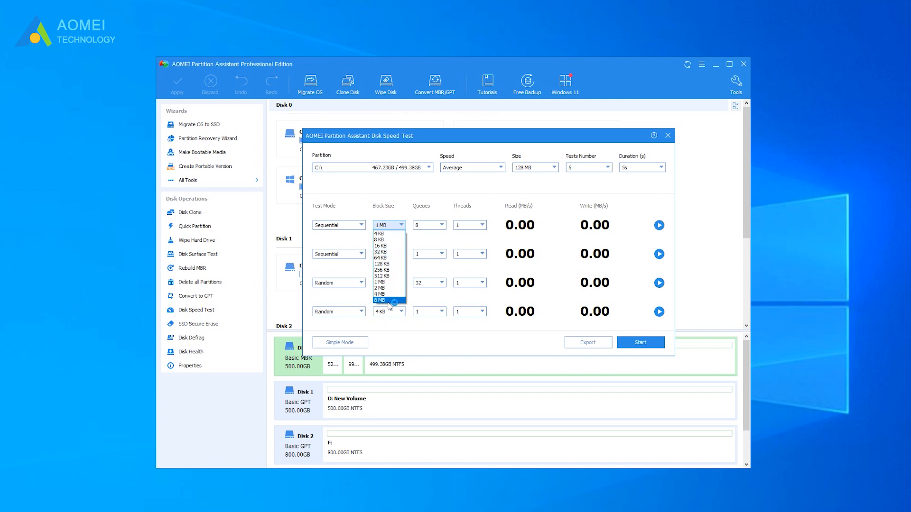
pyautogui.moveTo(390, 277)
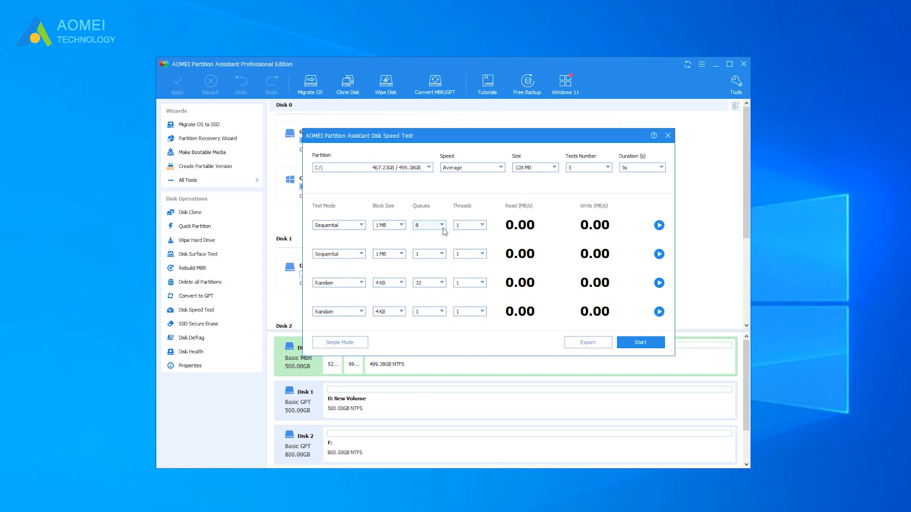
# Set the first test's queue count and keep it at a single thread
pyautogui.click(442, 224)
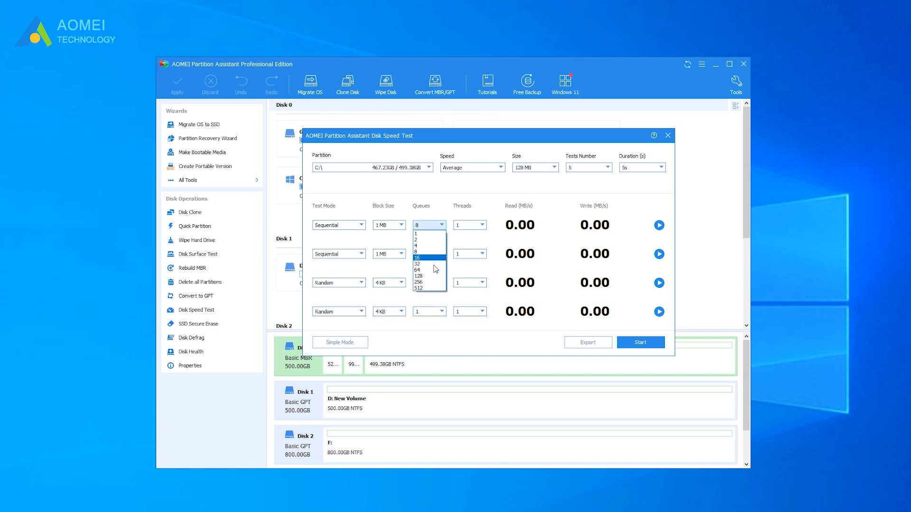
pyautogui.click(417, 264)
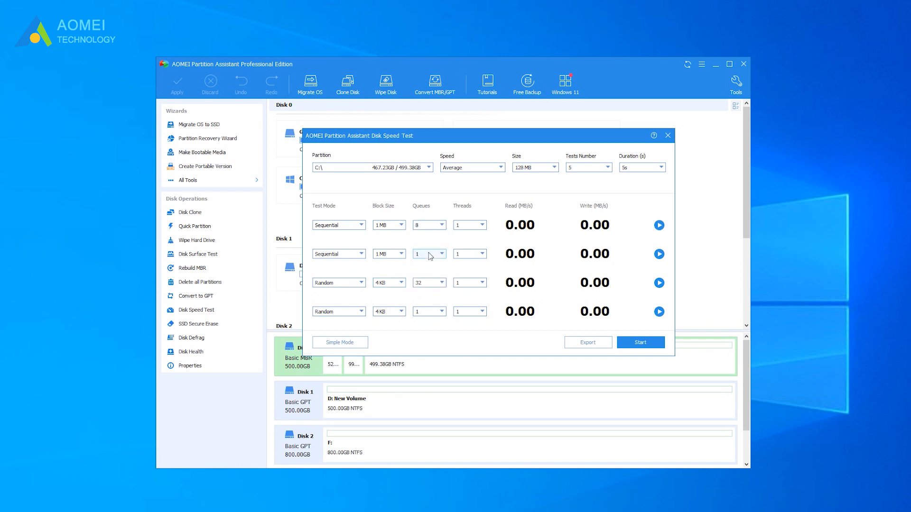
pyautogui.click(481, 225)
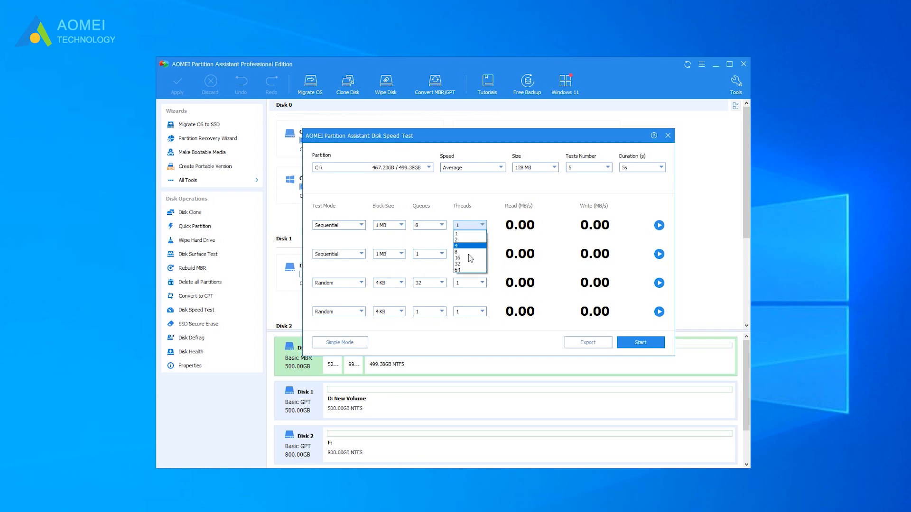
pyautogui.click(464, 234)
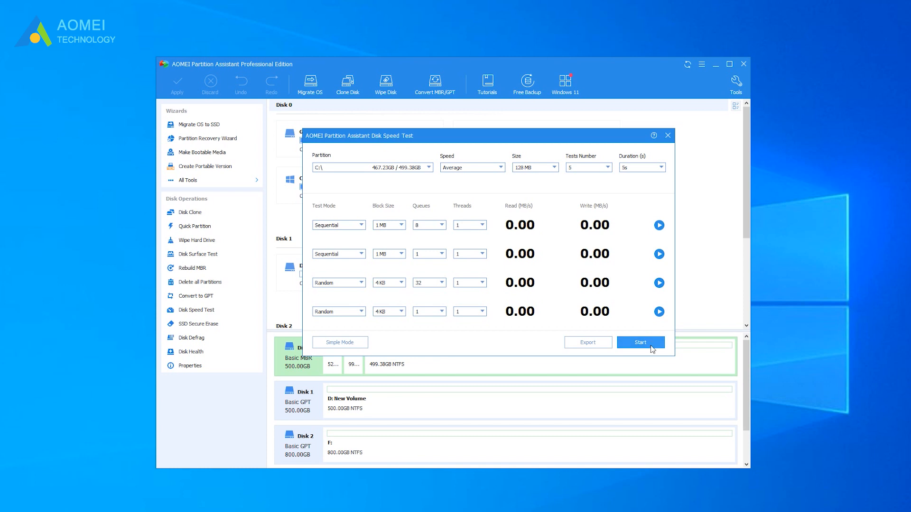
# Run the C: speed test (~517 MB/s read, 609 MB/s write) and close it
pyautogui.click(640, 342)
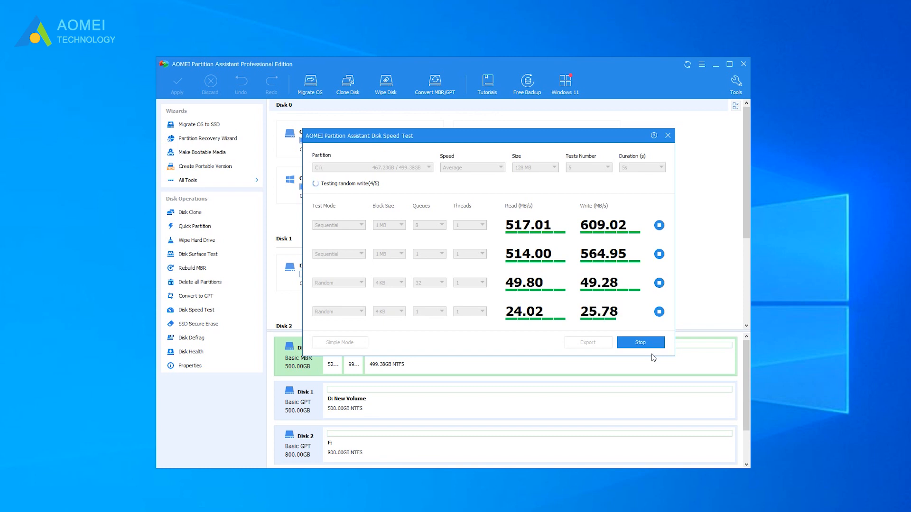
pyautogui.click(640, 343)
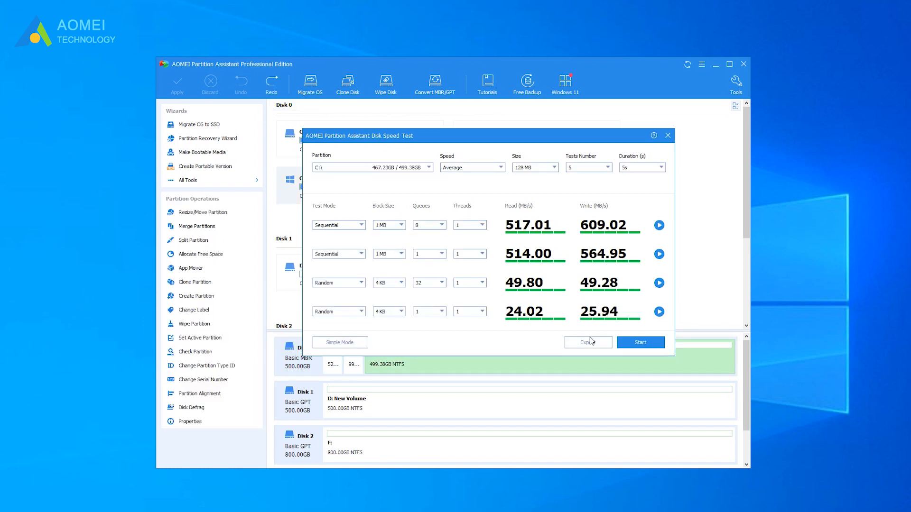
pyautogui.click(588, 342)
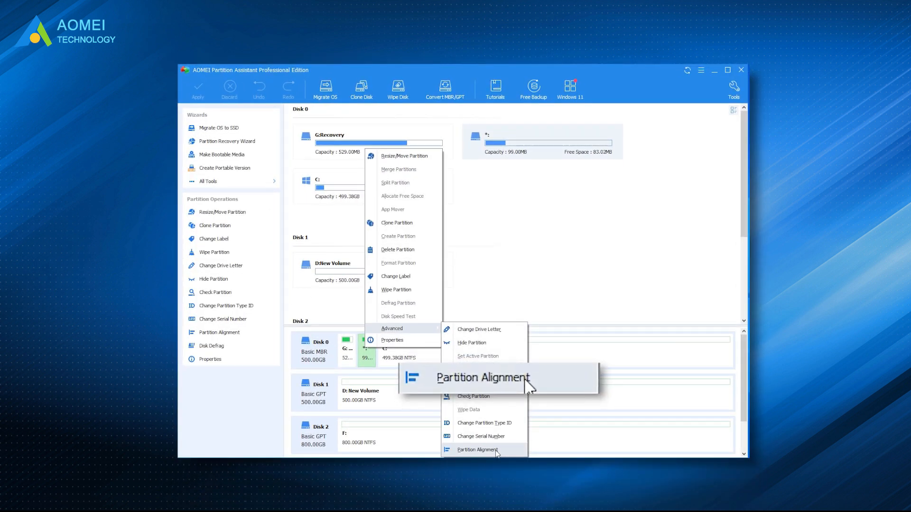
pyautogui.click(477, 450)
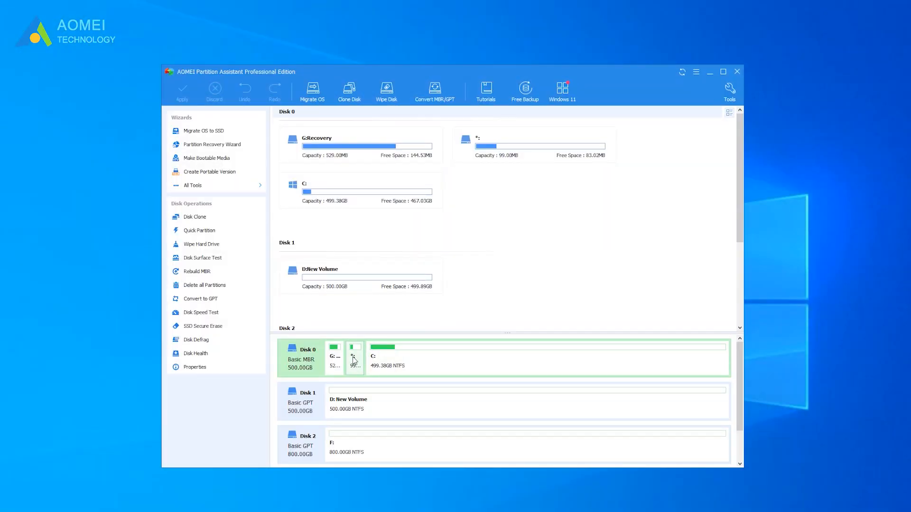
pyautogui.rightClick(354, 358)
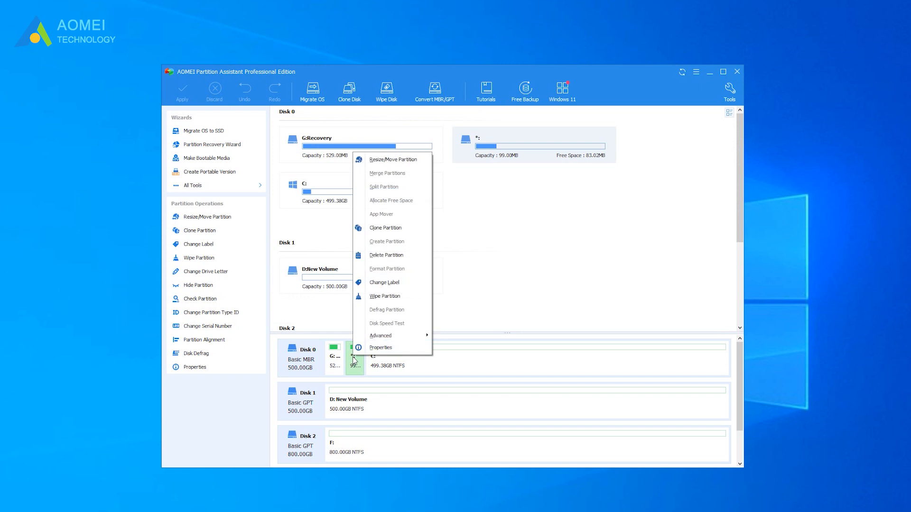
pyautogui.moveTo(381, 336)
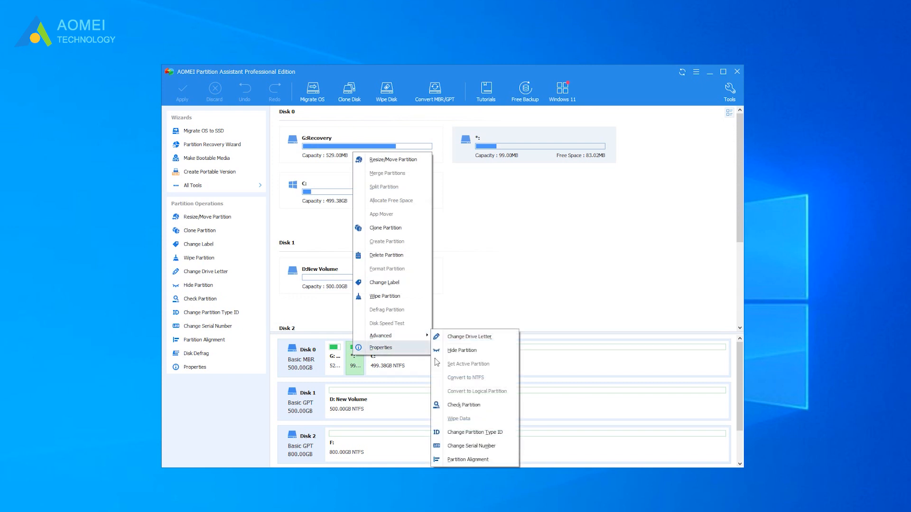
pyautogui.click(468, 459)
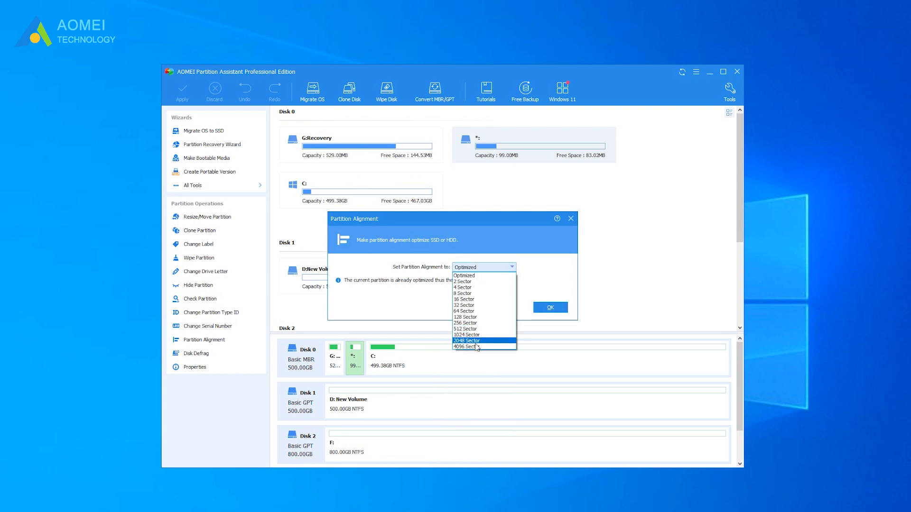
pyautogui.click(468, 346)
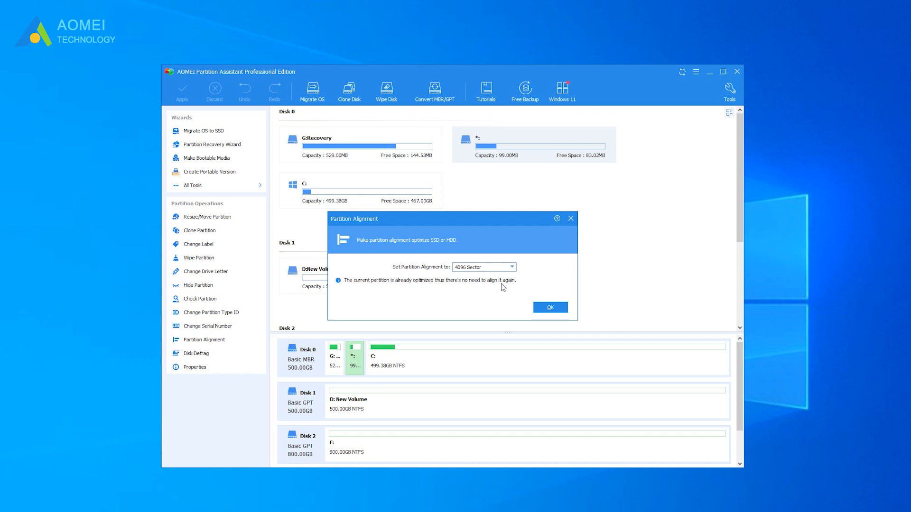
pyautogui.moveTo(572, 219)
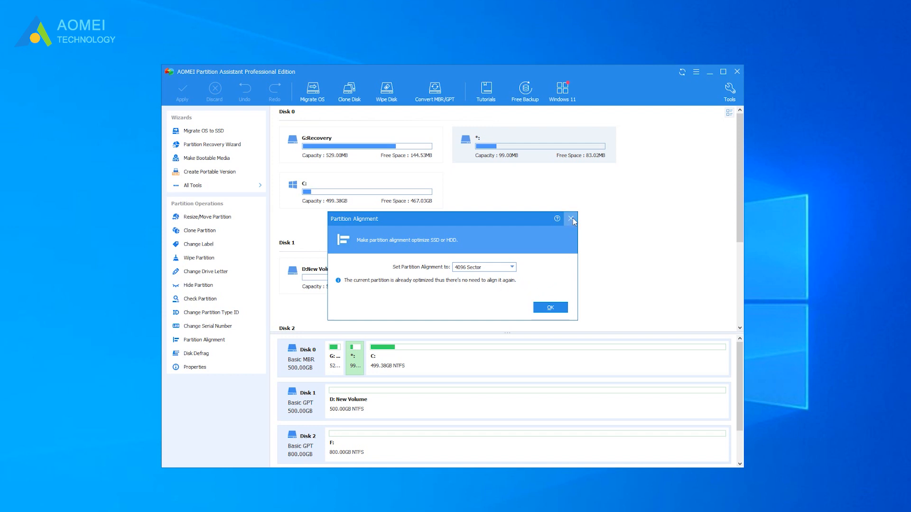
pyautogui.click(572, 219)
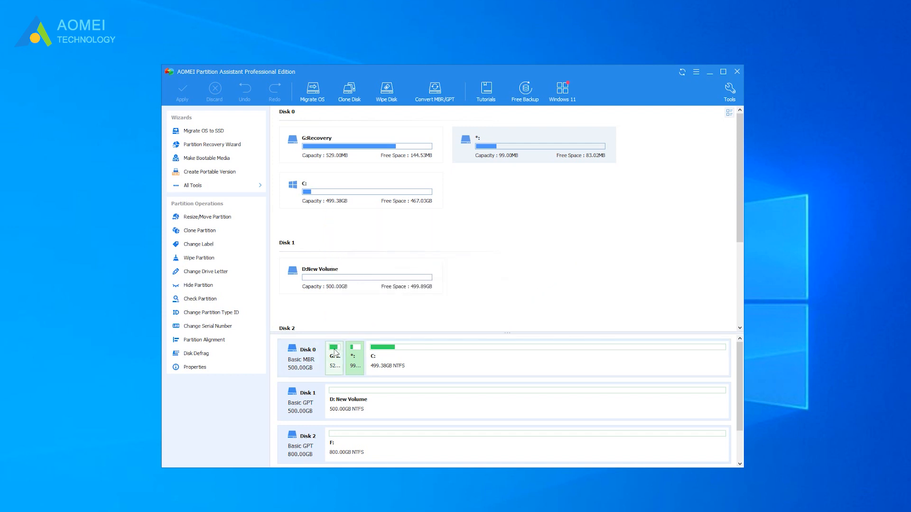
# Queue Partition Alignment of G:Recovery to 4096 sectors
pyautogui.rightClick(334, 360)
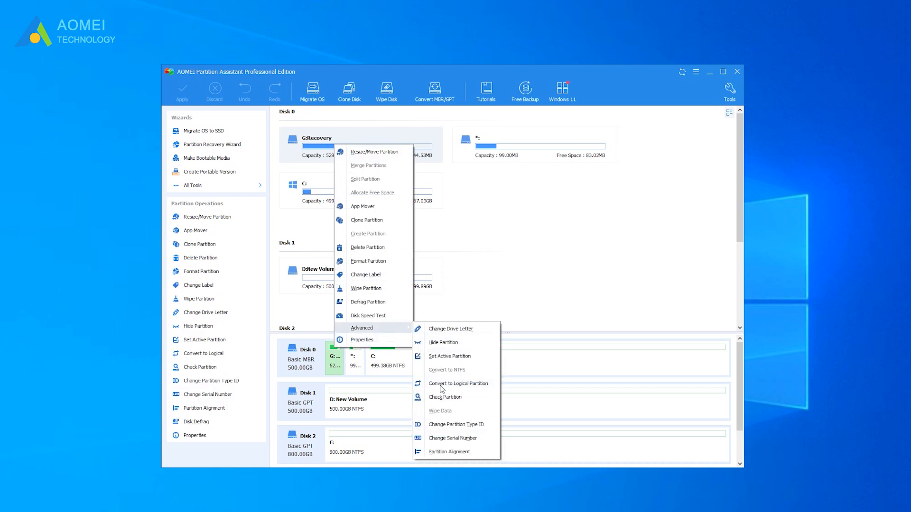
pyautogui.click(448, 452)
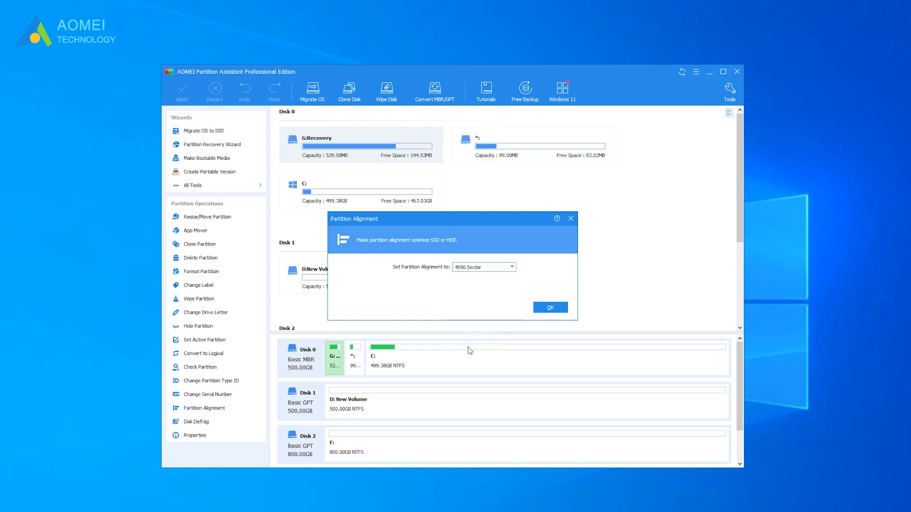
pyautogui.click(550, 308)
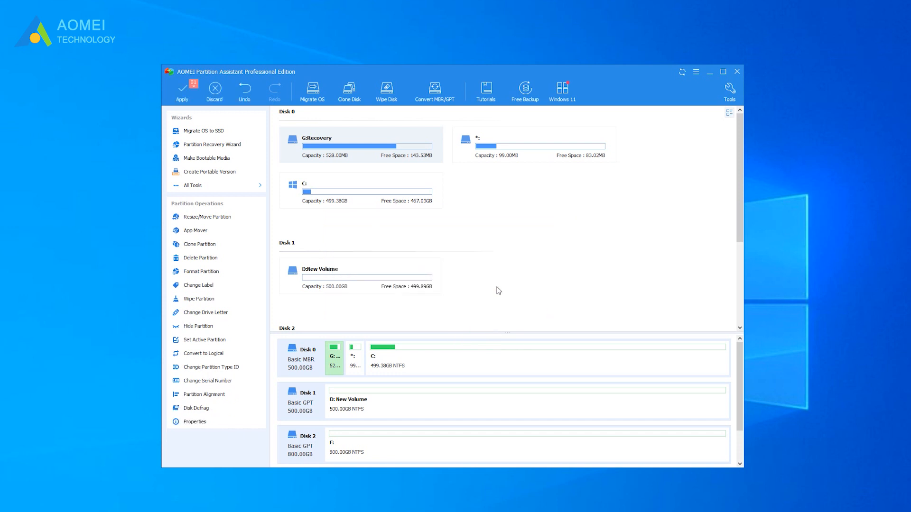
# Apply and confirm the pending G:Recovery 4096-sector alignment
pyautogui.click(182, 90)
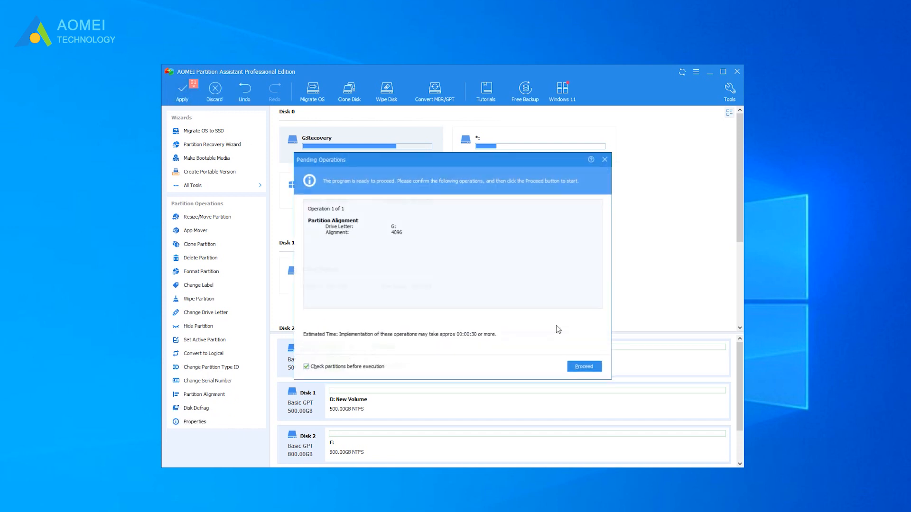
pyautogui.click(585, 366)
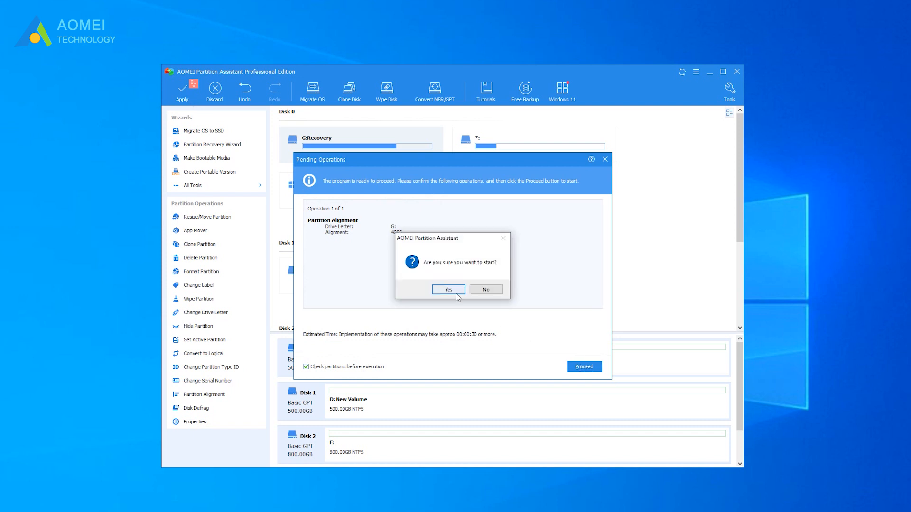
pyautogui.click(449, 289)
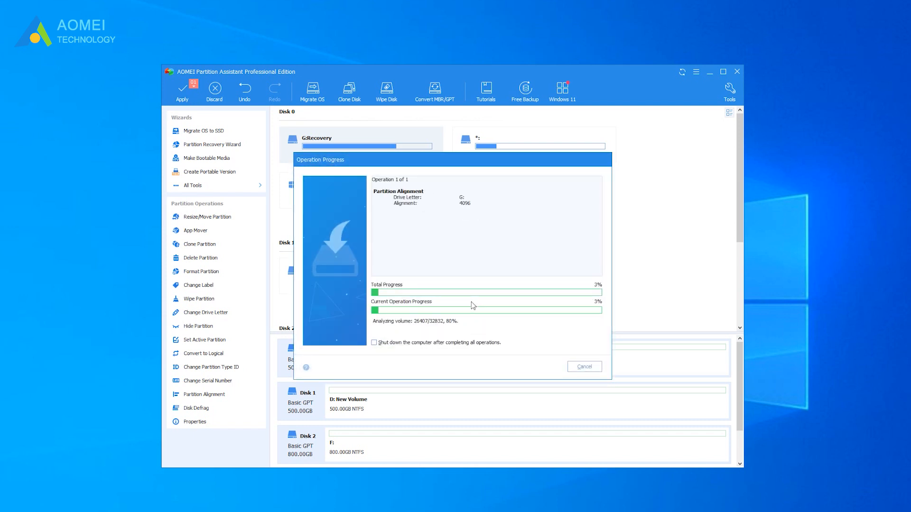